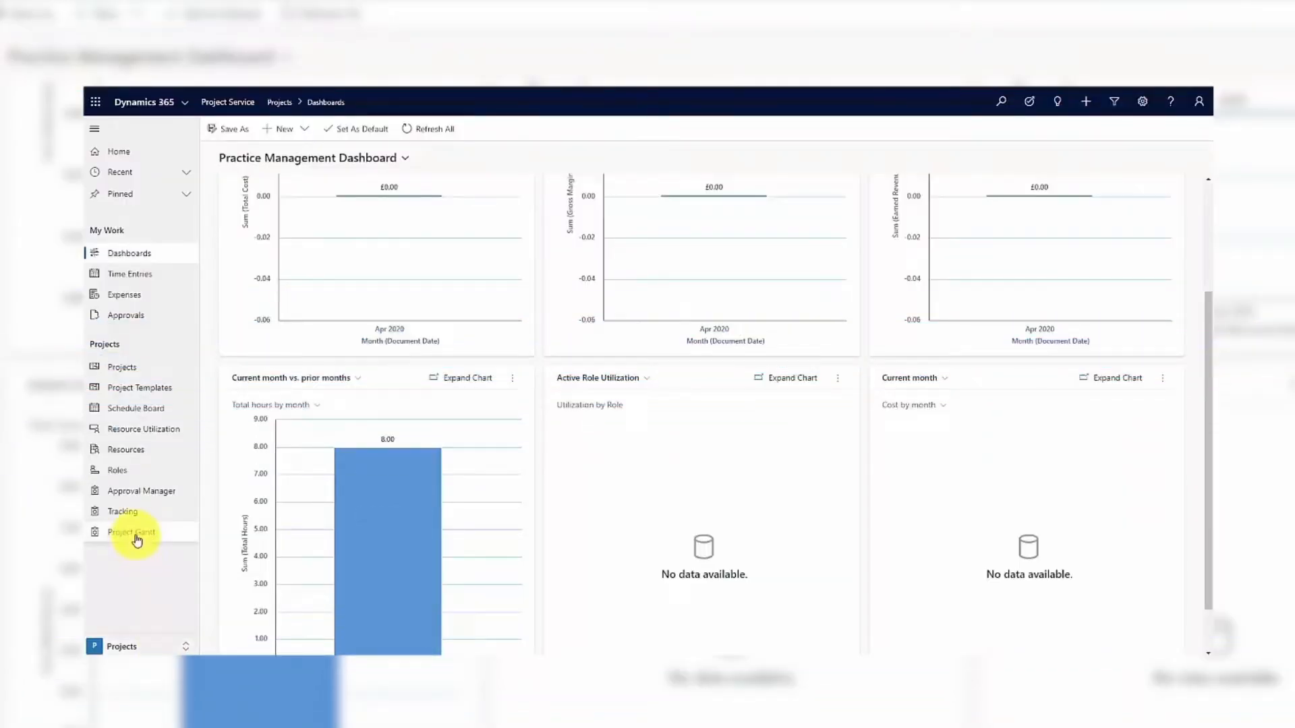
Step: Open the Project Gantt from the sitemap
{"action": "left_click", "coordinate": [131, 531]}
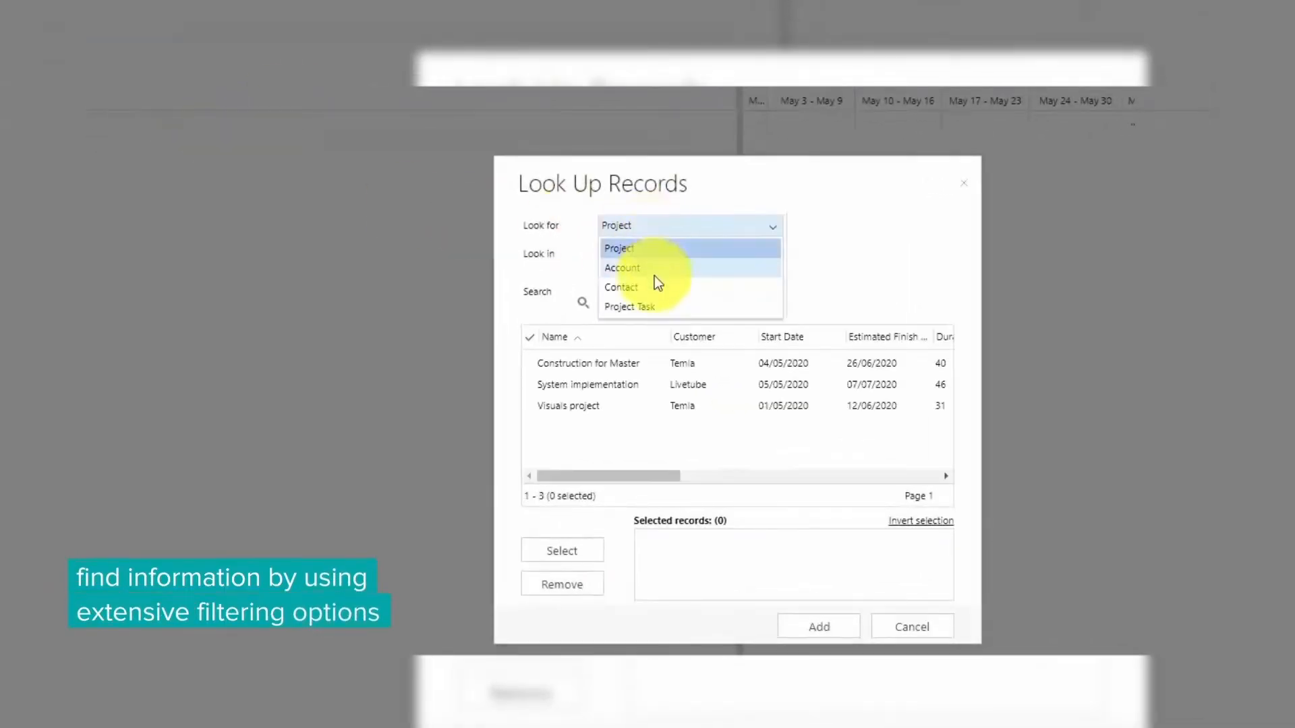
Step: Switch the lookup to Account and add Livetube, Skipfire GmbH, Temia and Vestibulum Ltd to the Gantt
{"action": "left_click", "coordinate": [622, 267]}
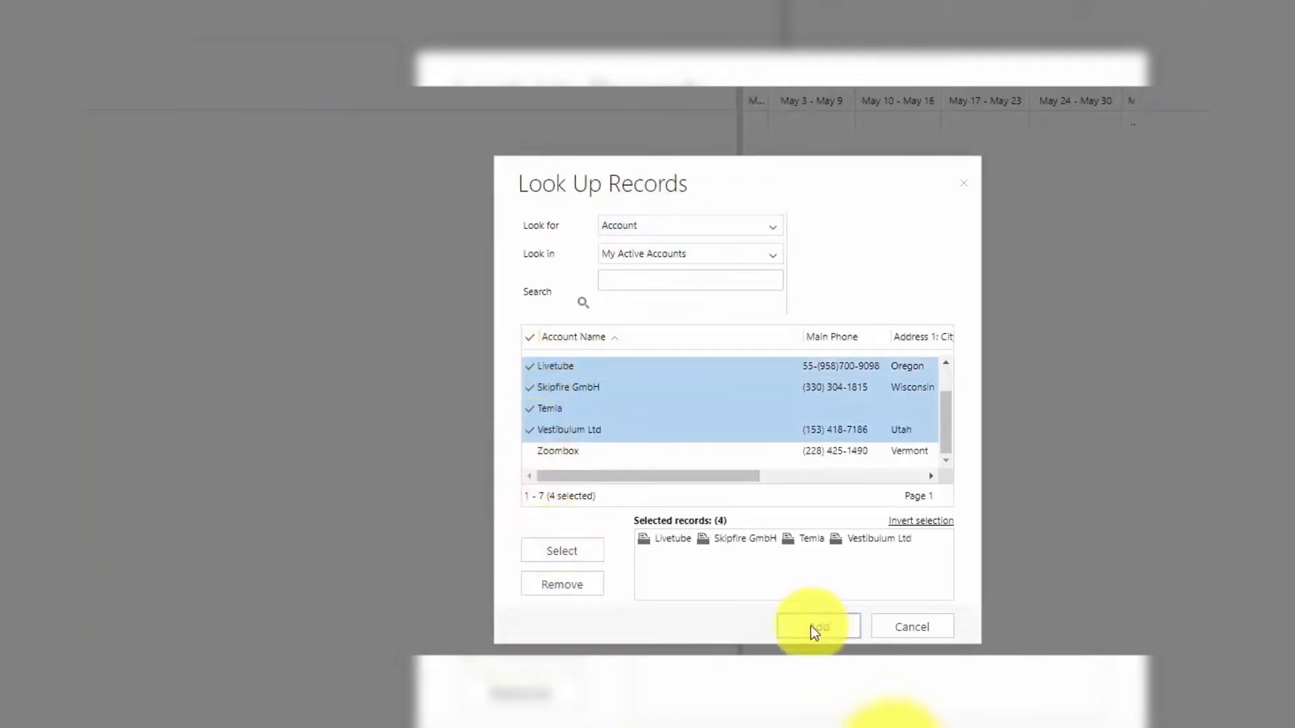
{"action": "left_click", "coordinate": [816, 626]}
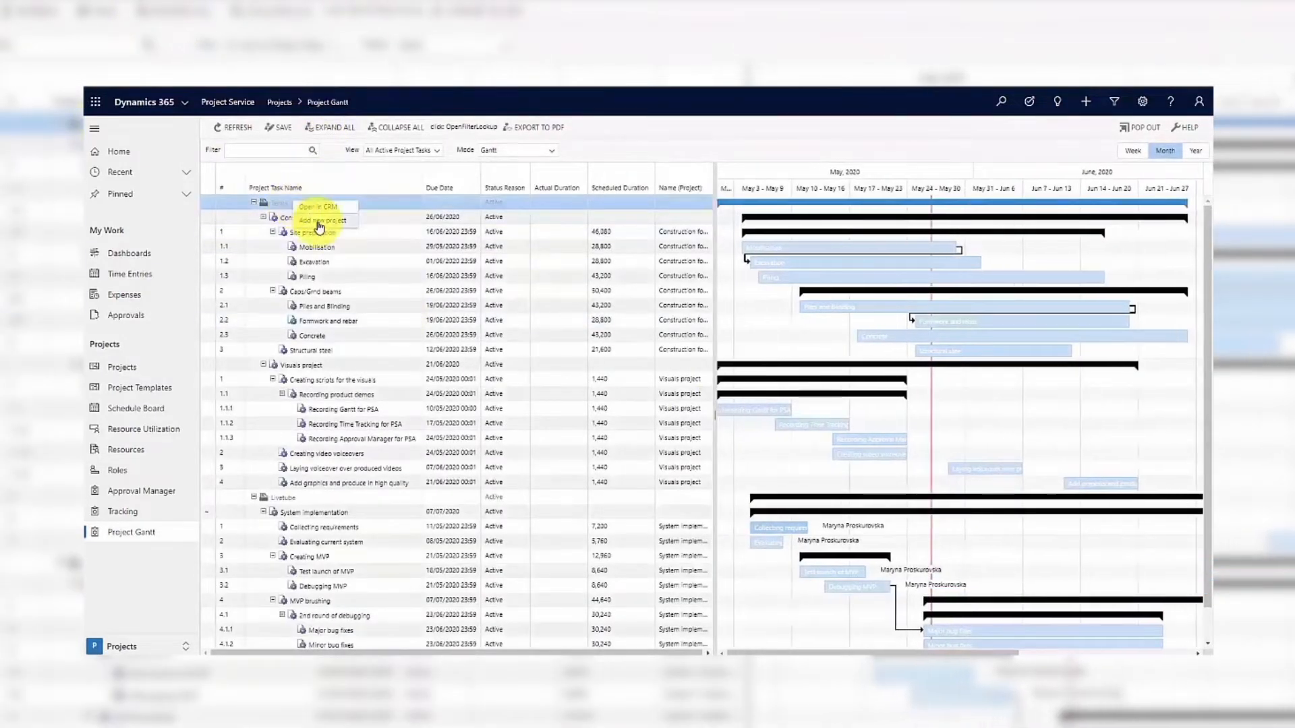
Step: Start a new task under Site preparation, 04/05/2020 to 16/06/2020, 560 hours effort
{"action": "left_click", "coordinate": [322, 220]}
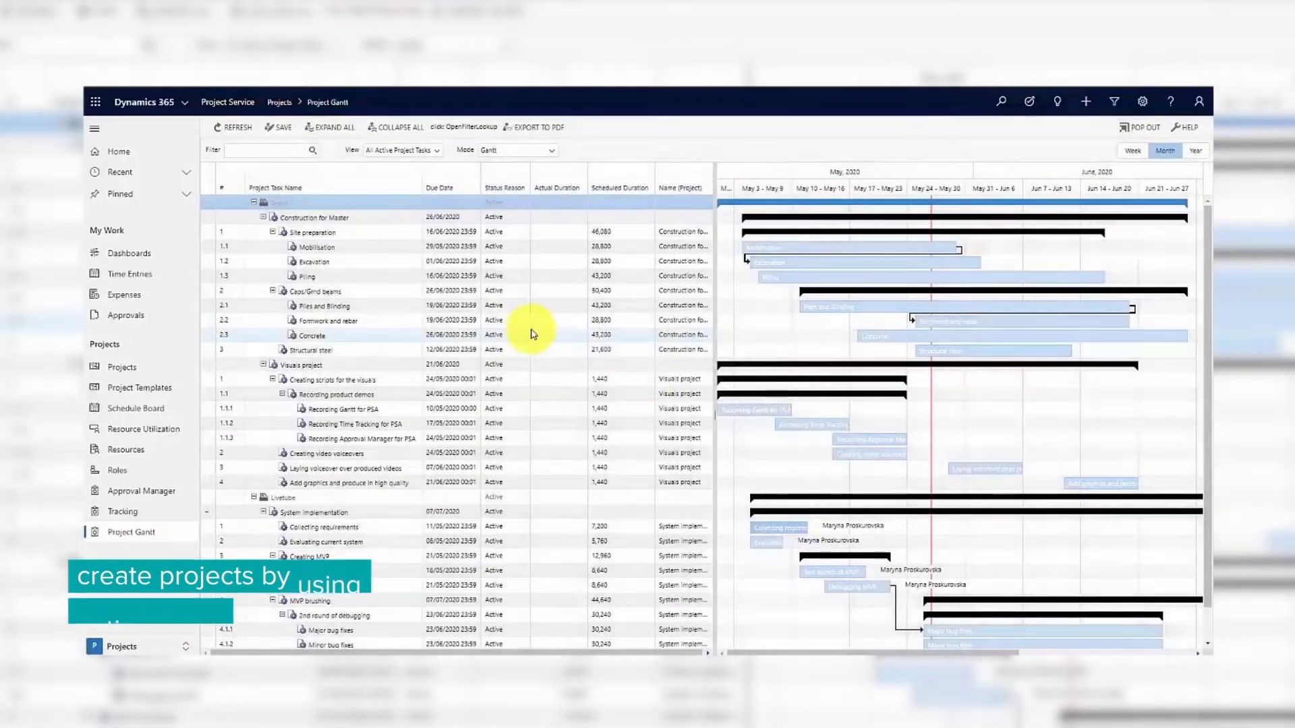
{"action": "right_click", "coordinate": [307, 232]}
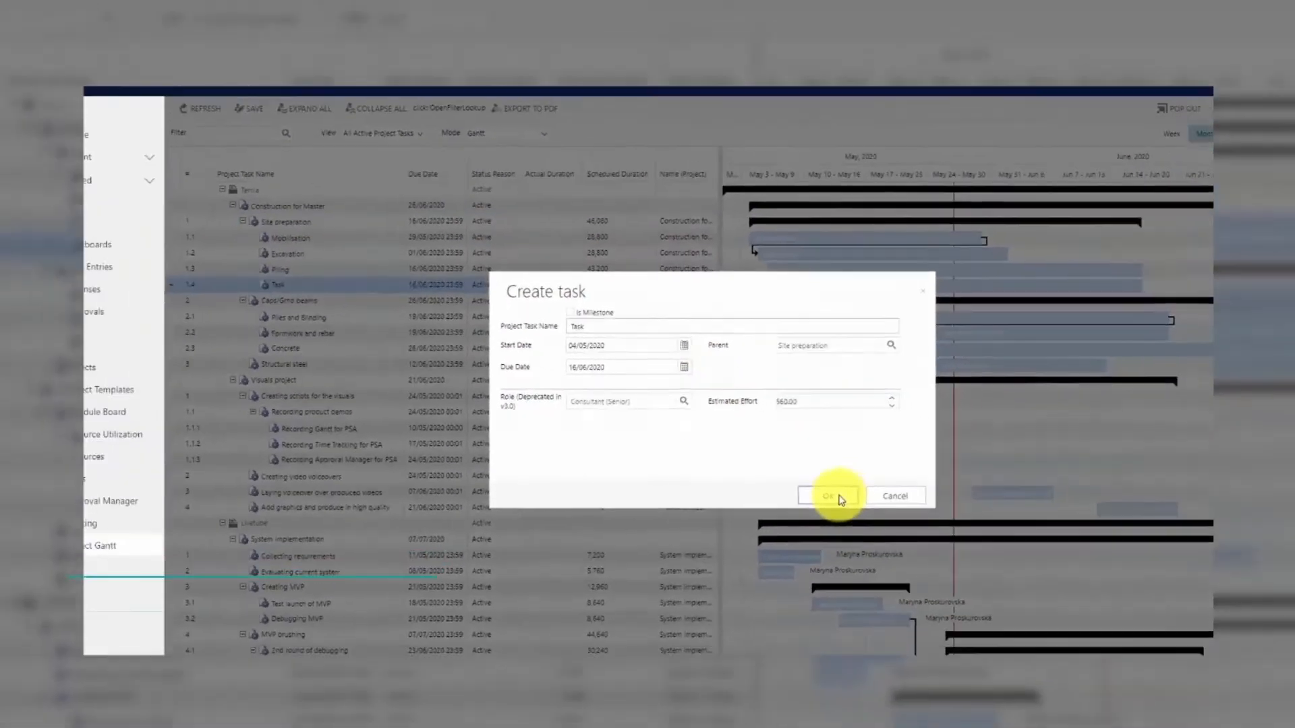
Step: Confirm the Create task dialog so the new Task appears under Site preparation
{"action": "left_click", "coordinate": [830, 495]}
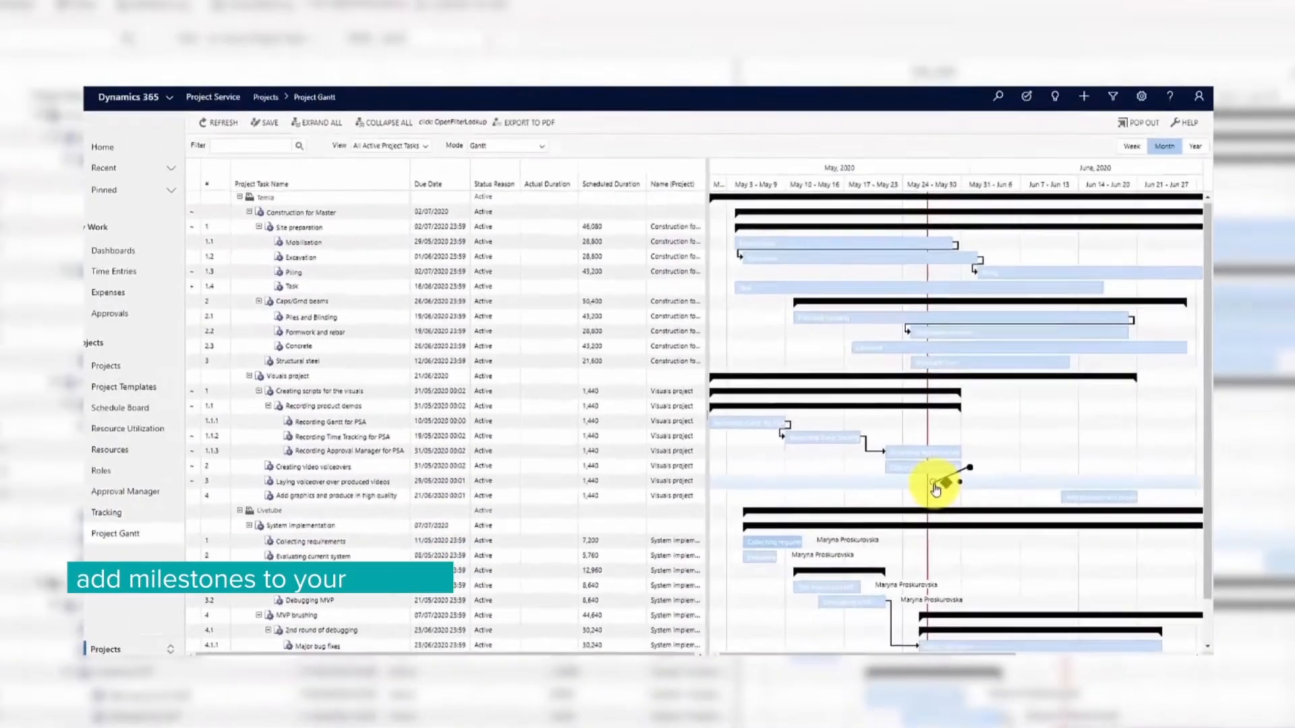
Step: Assign an active bookable resource to the Add graphics and produce in high quality task
{"action": "right_click", "coordinate": [934, 486]}
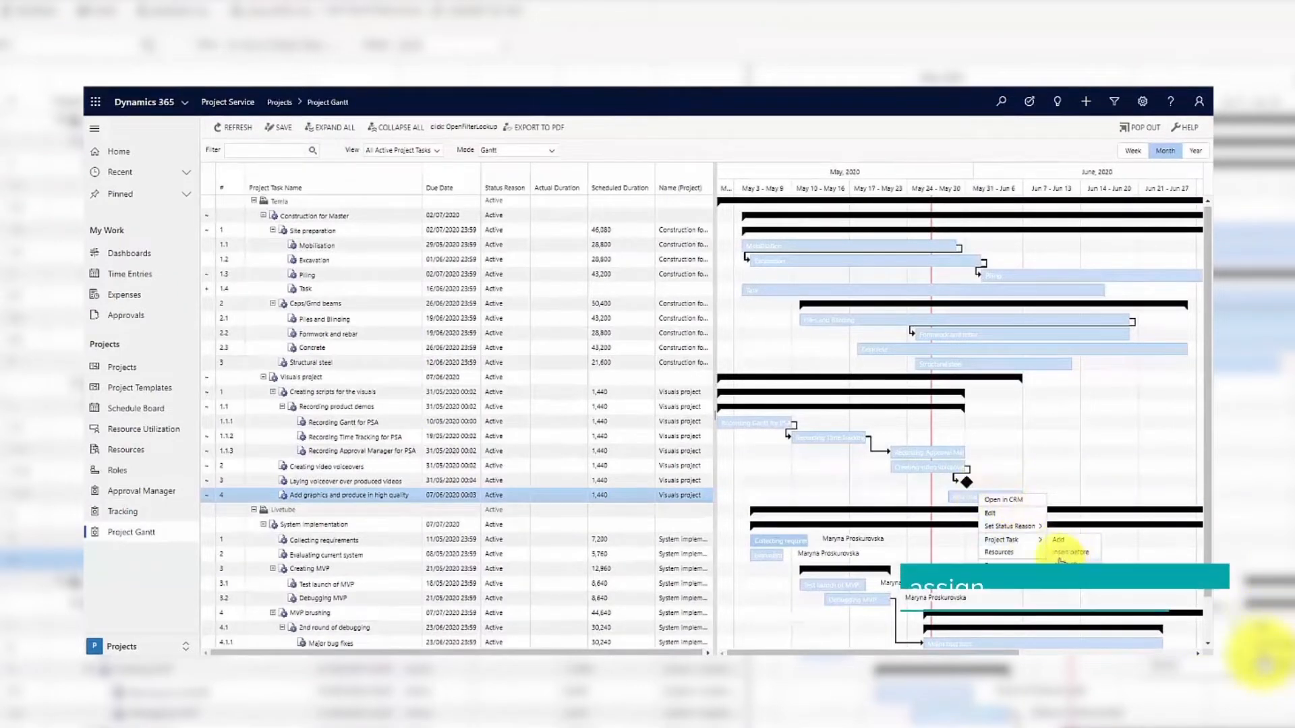
{"action": "left_click", "coordinate": [999, 553]}
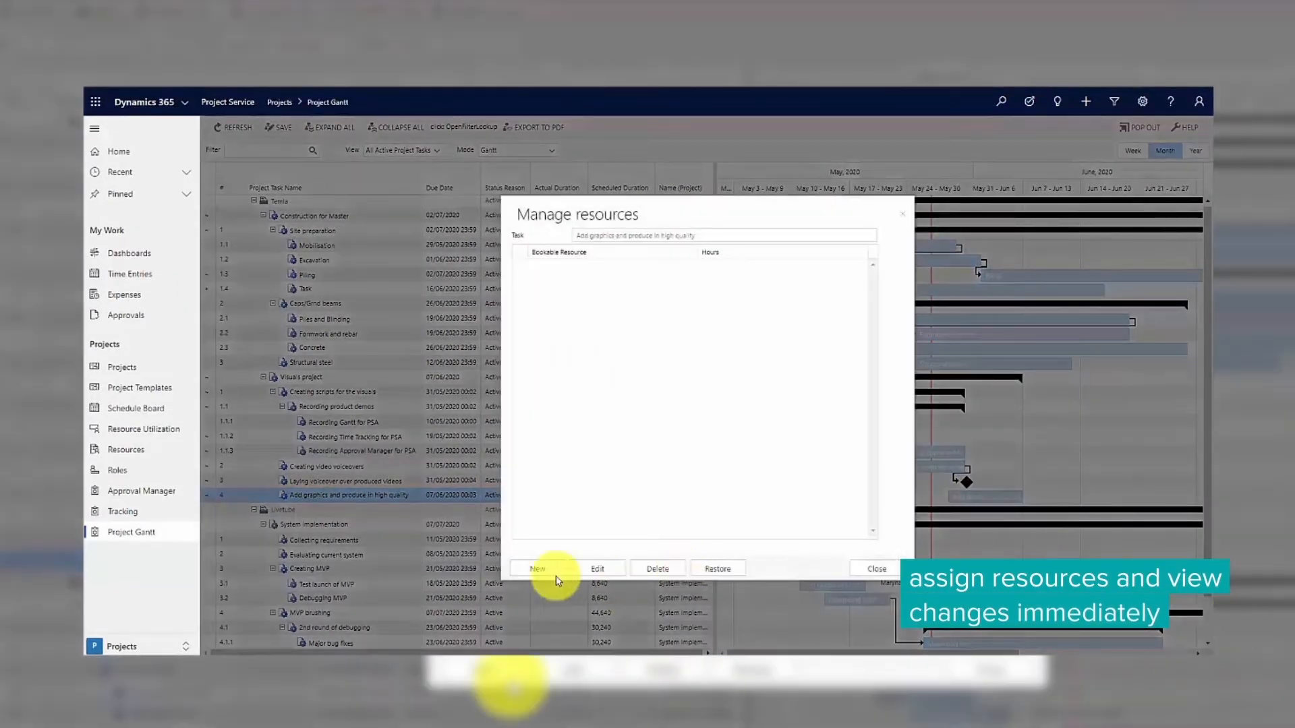
{"action": "left_click", "coordinate": [536, 568]}
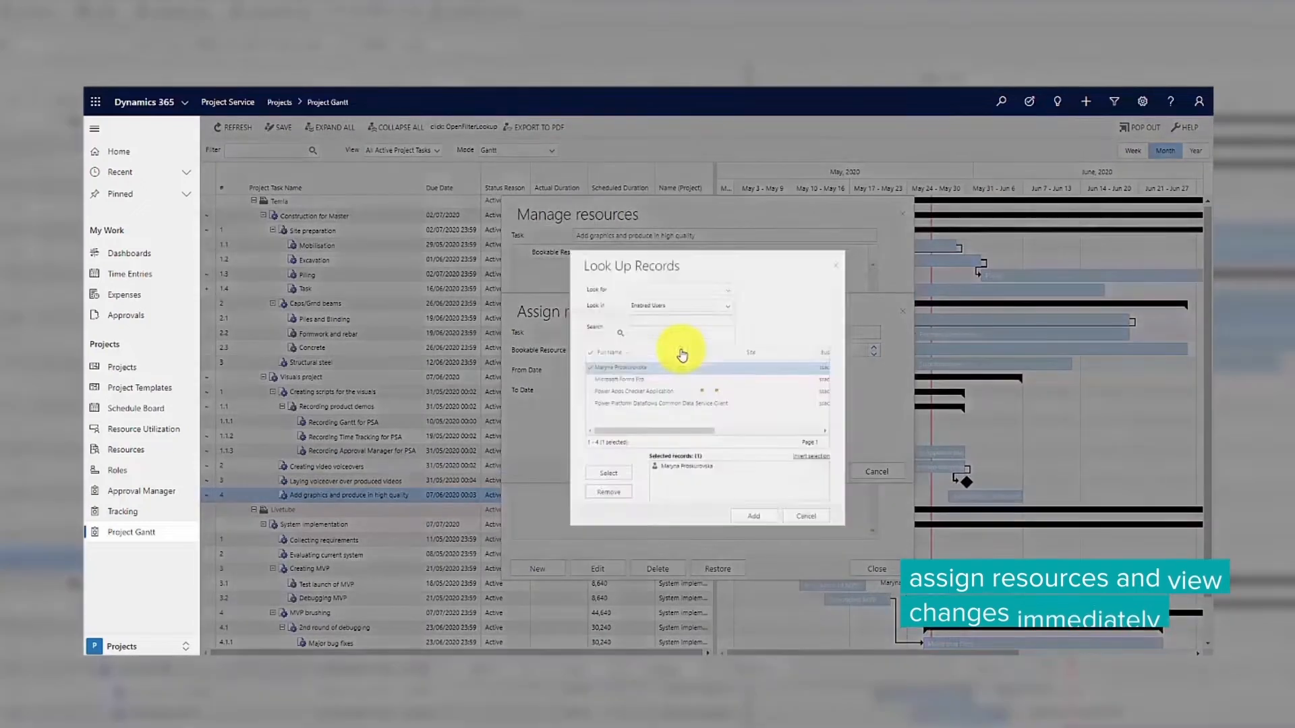
{"action": "left_click", "coordinate": [675, 271]}
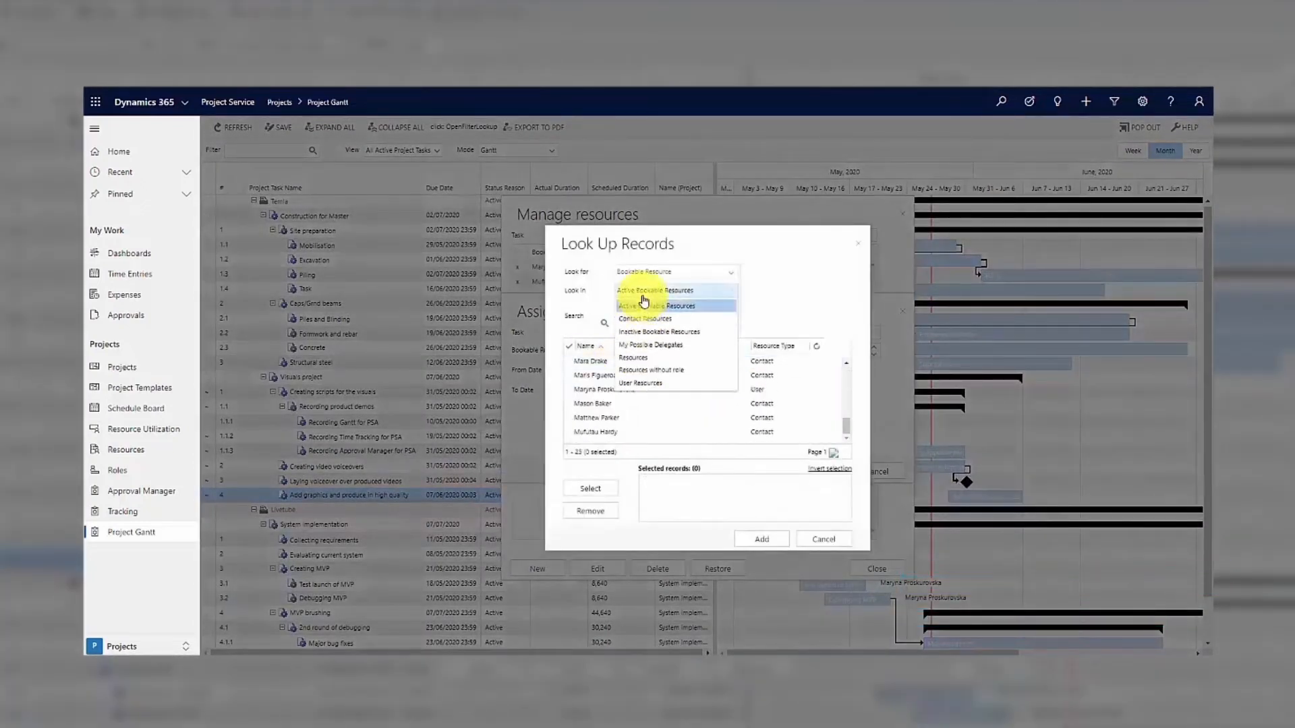
{"action": "left_click", "coordinate": [653, 290]}
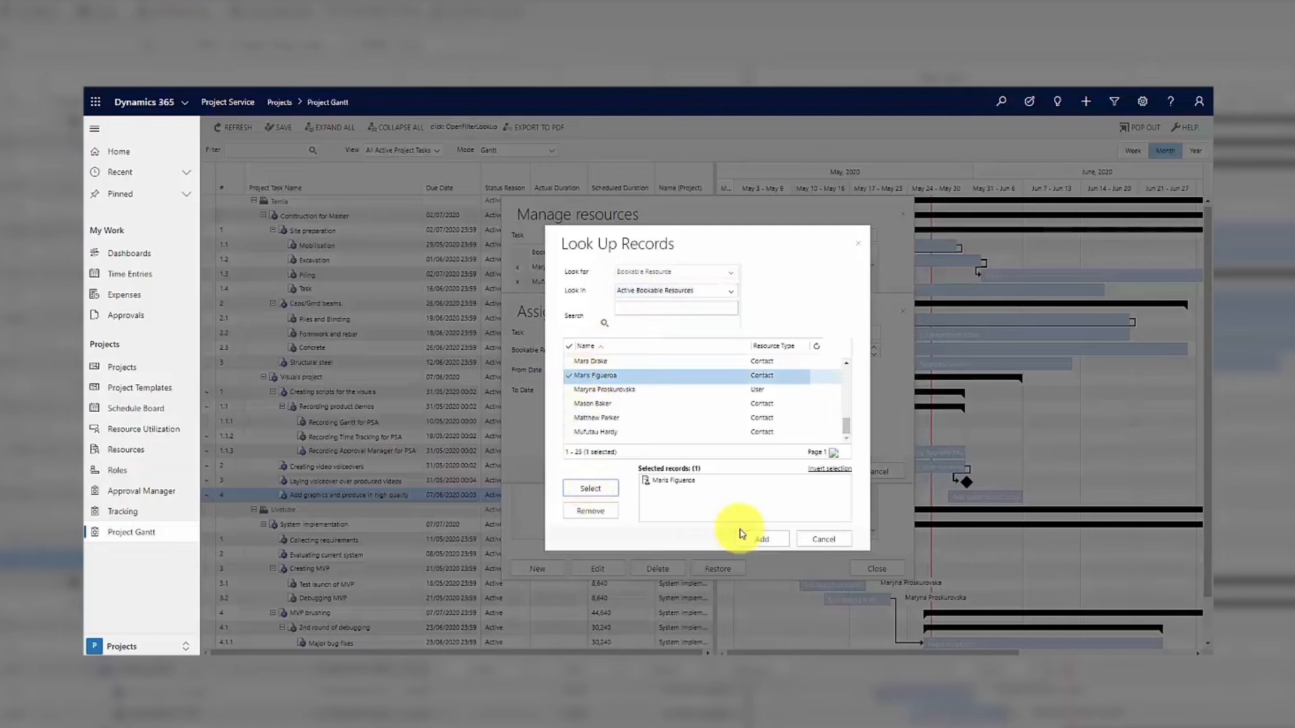
{"action": "left_click", "coordinate": [761, 538]}
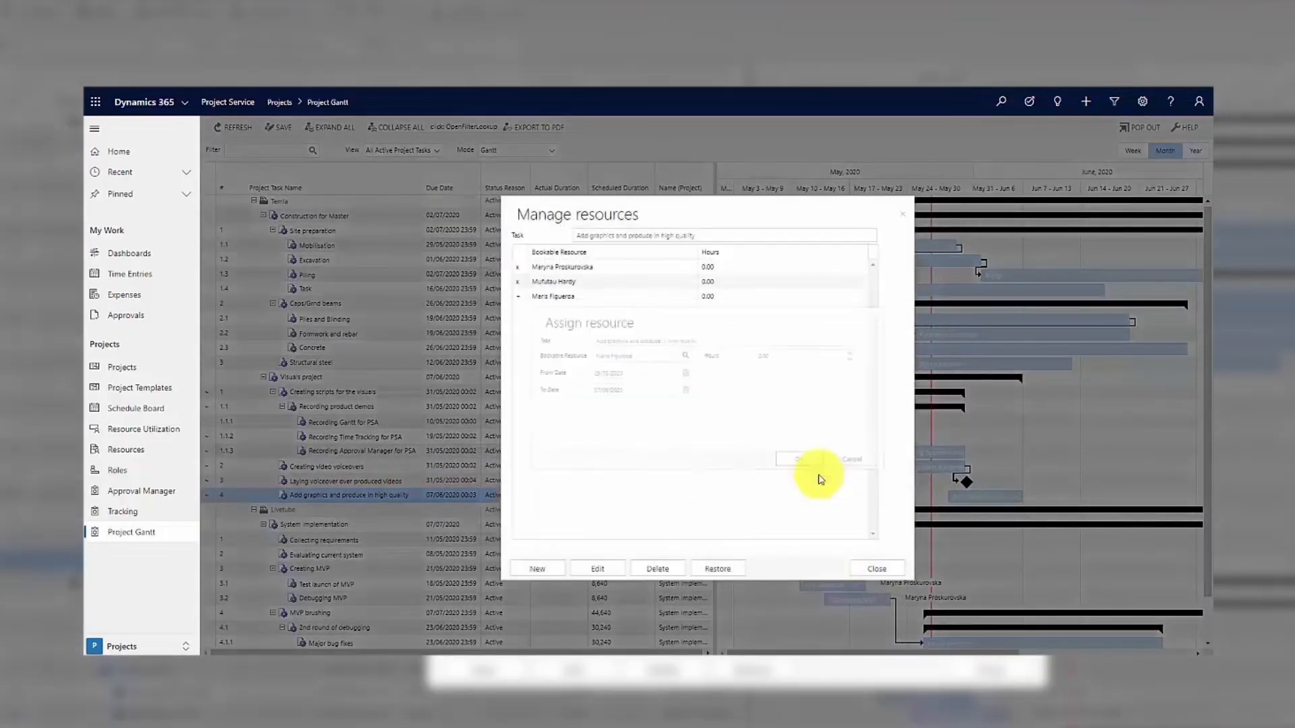
{"action": "left_click", "coordinate": [877, 568]}
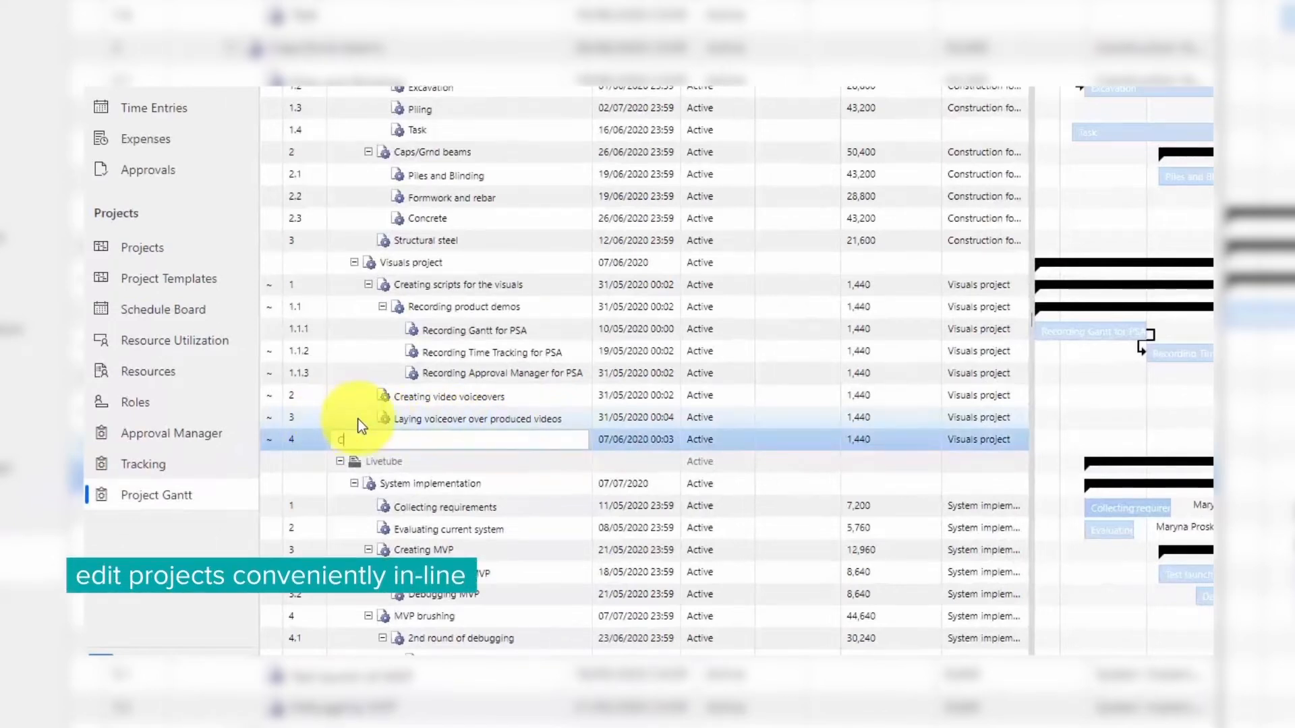
Step: Rename the task to Create graphical content and switch the Gantt to Controlling mode
{"action": "type", "text": "Create graphical content"}
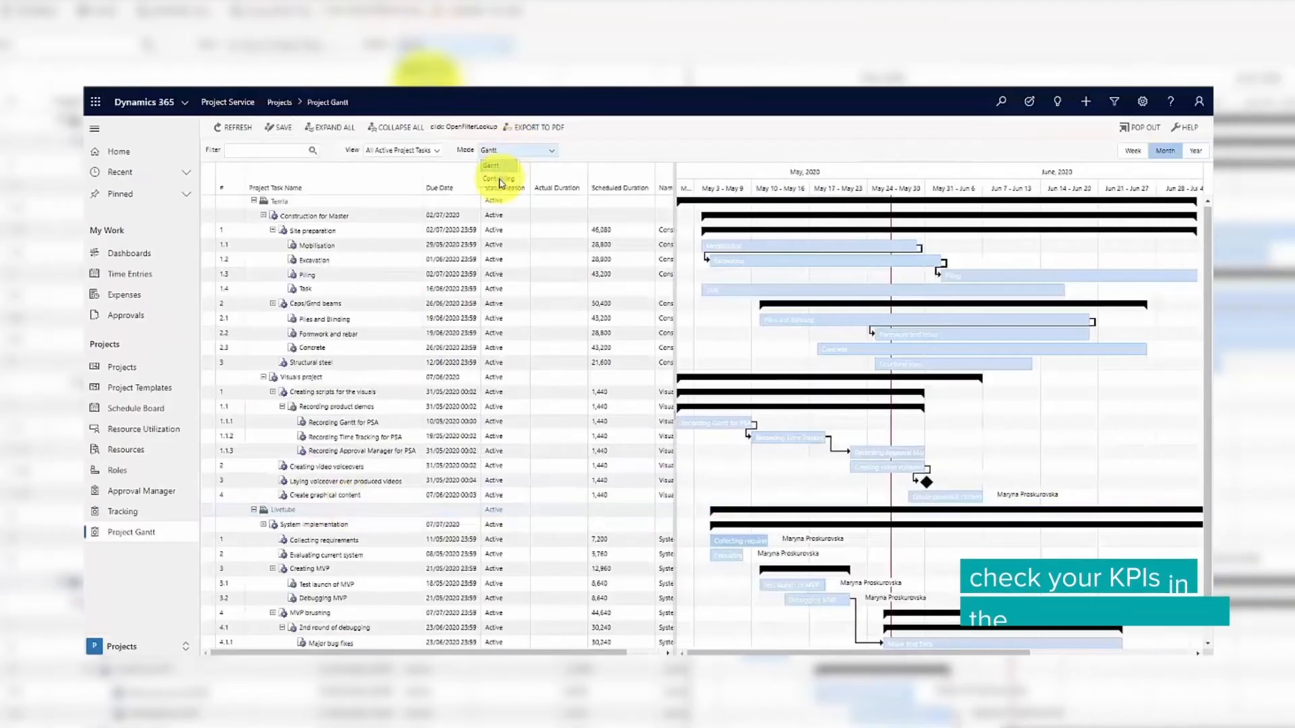
{"action": "left_click", "coordinate": [498, 180]}
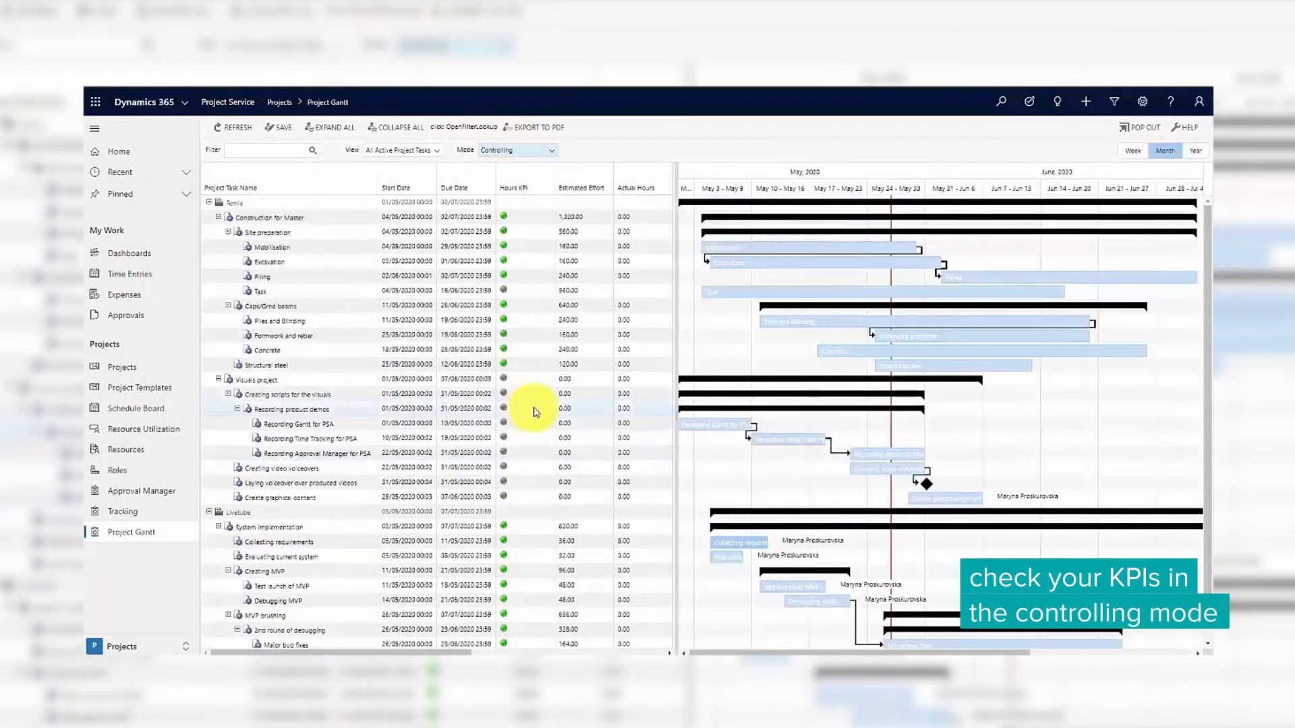